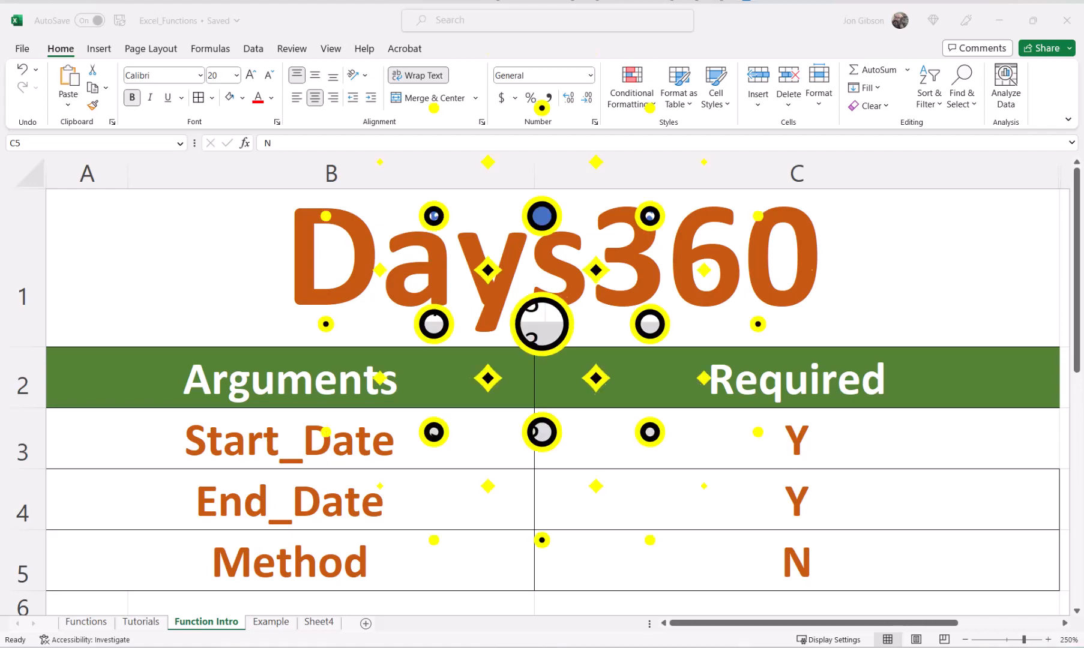
Switch to the Example sheet holding the start date, end date and method table.
left_click(270, 622)
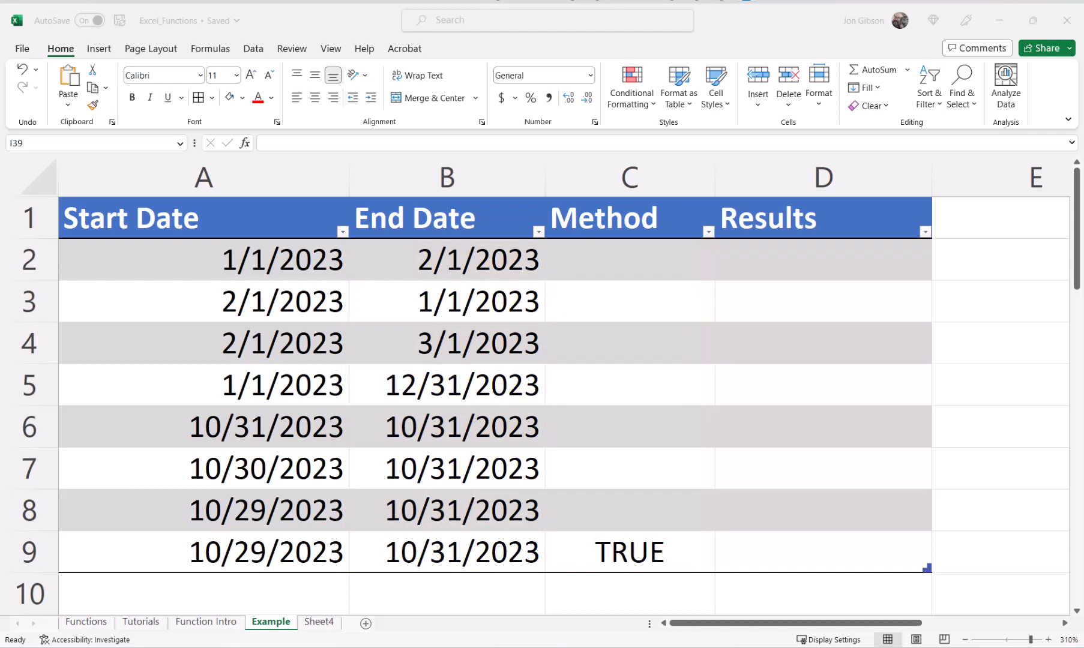
Enter =DAYS360(A2,B2,C2) in D2.
left_click(822, 259)
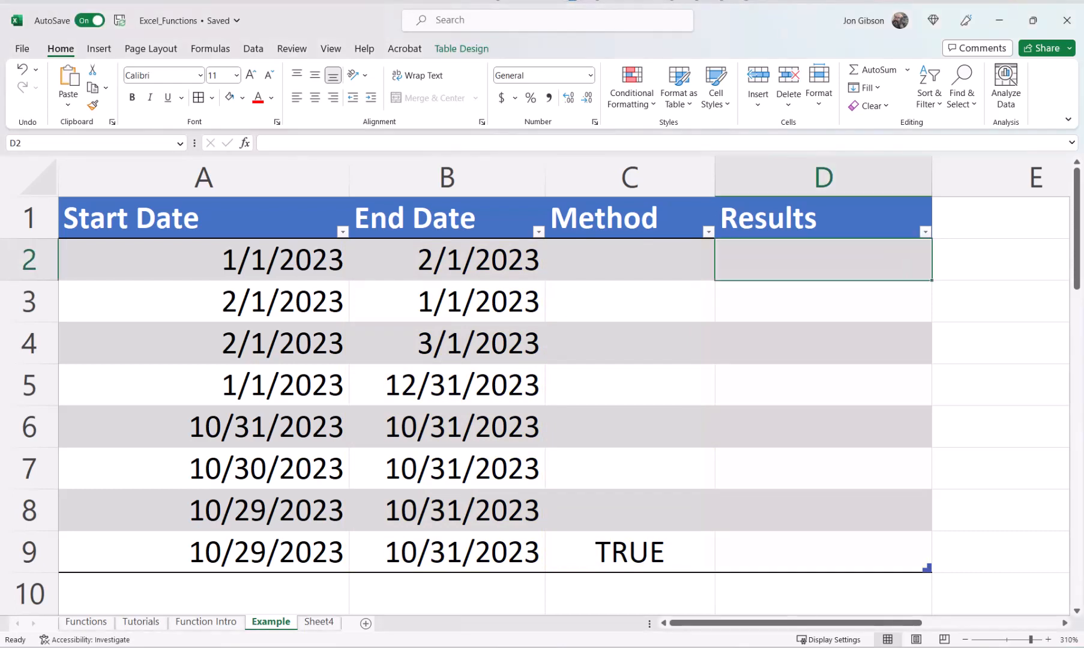
type("=days360(a2")
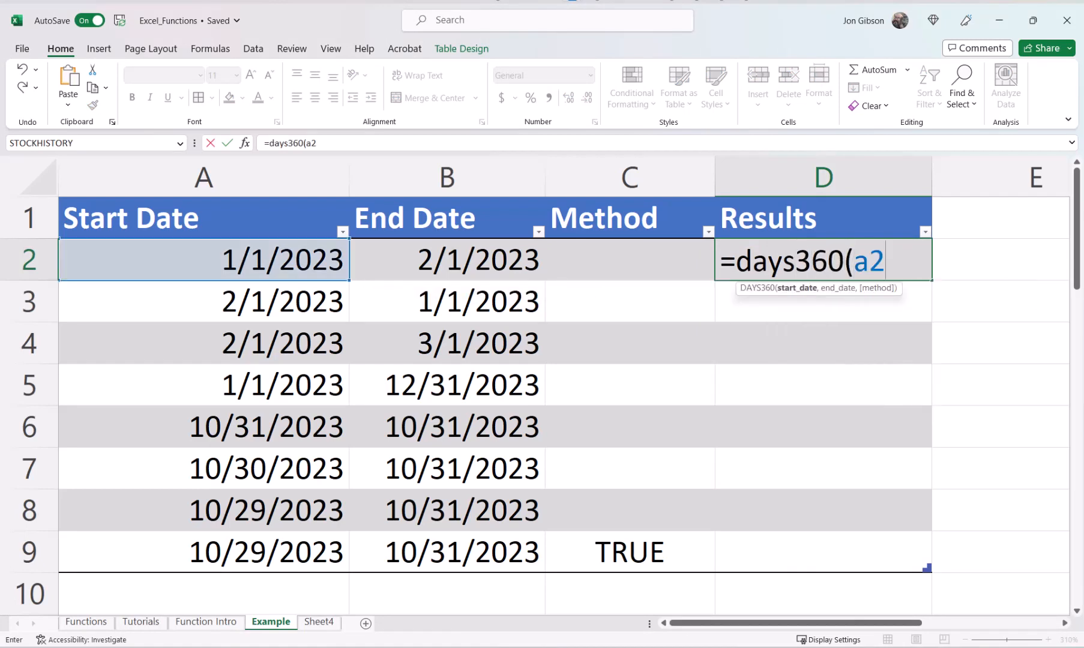
type(",b")
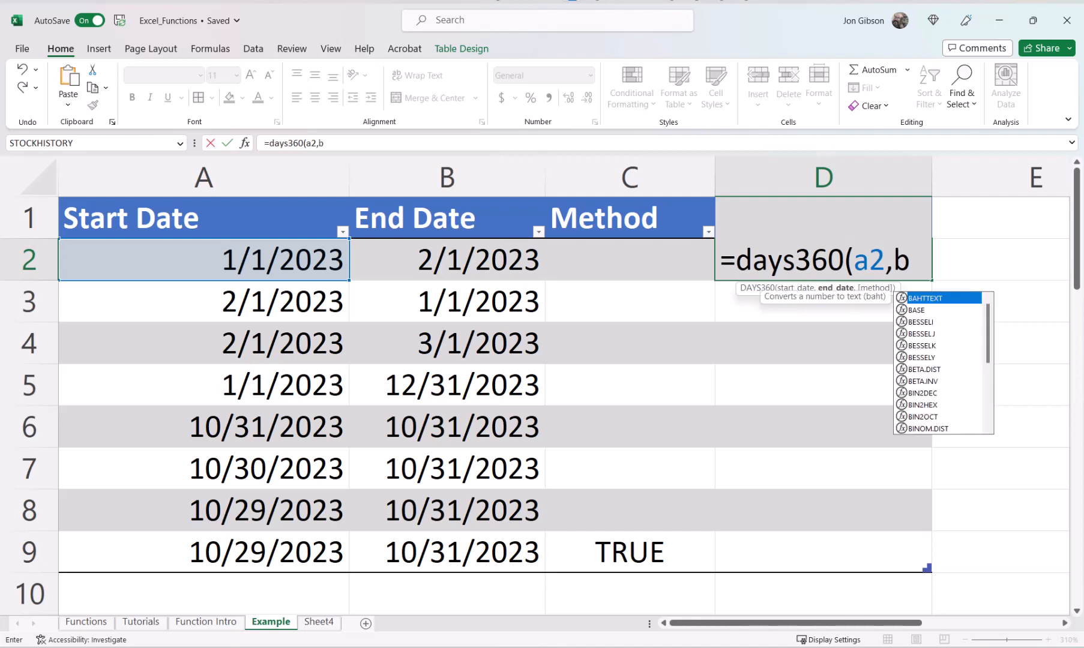
left_click(447, 260)
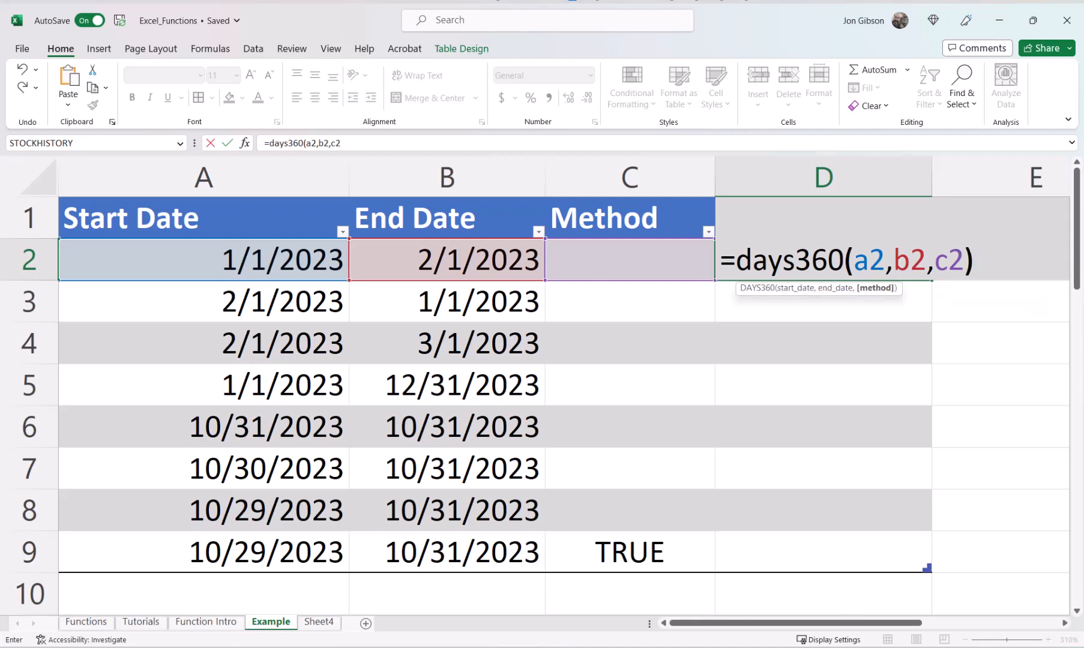
key("Return")
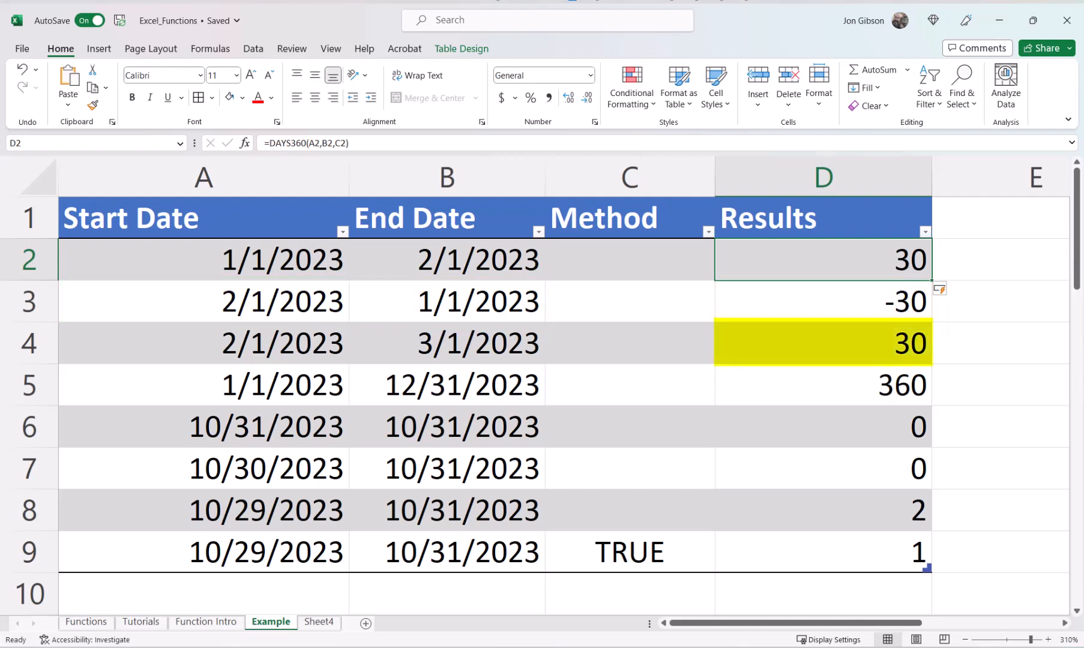
left_click(204, 343)
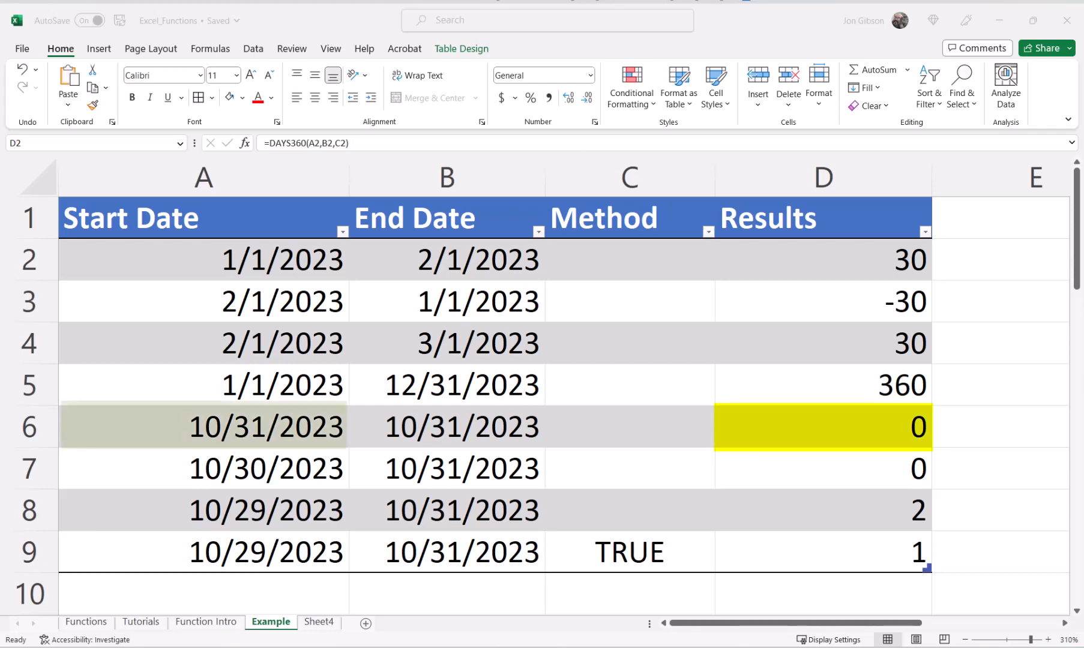
left_click(203, 426)
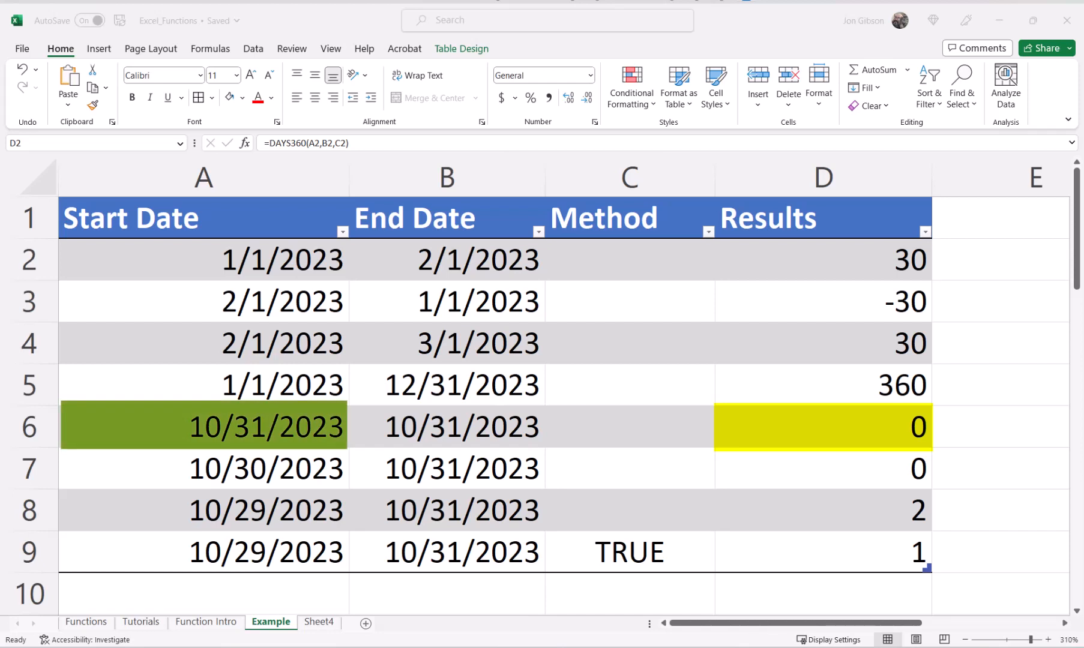
left_click(446, 426)
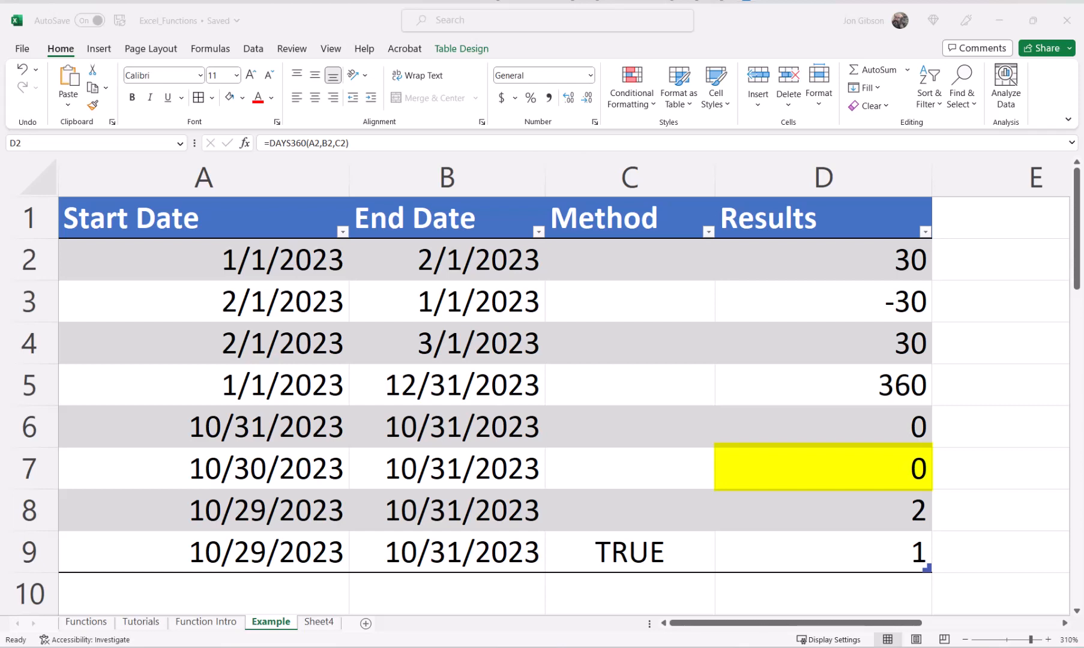
left_click(204, 469)
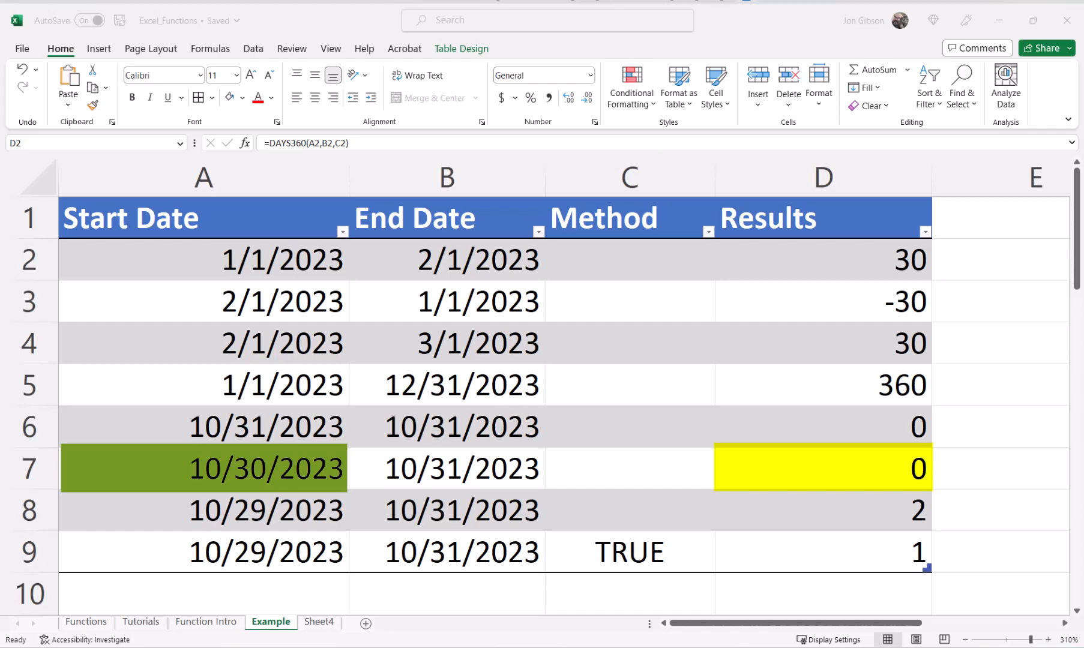
left_click(446, 469)
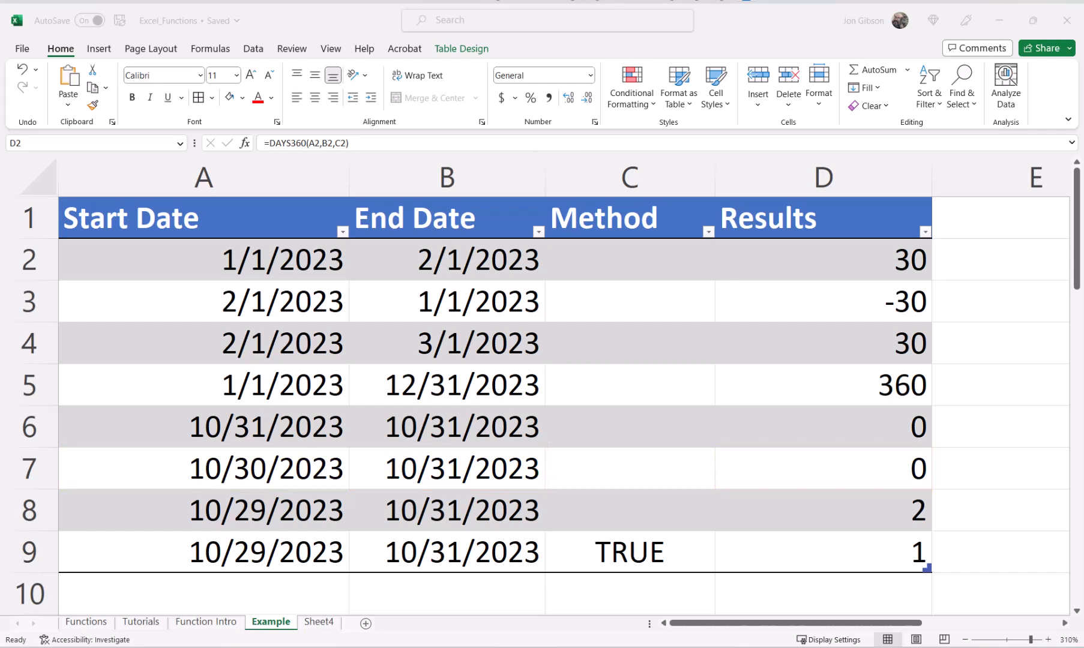
left_click(823, 510)
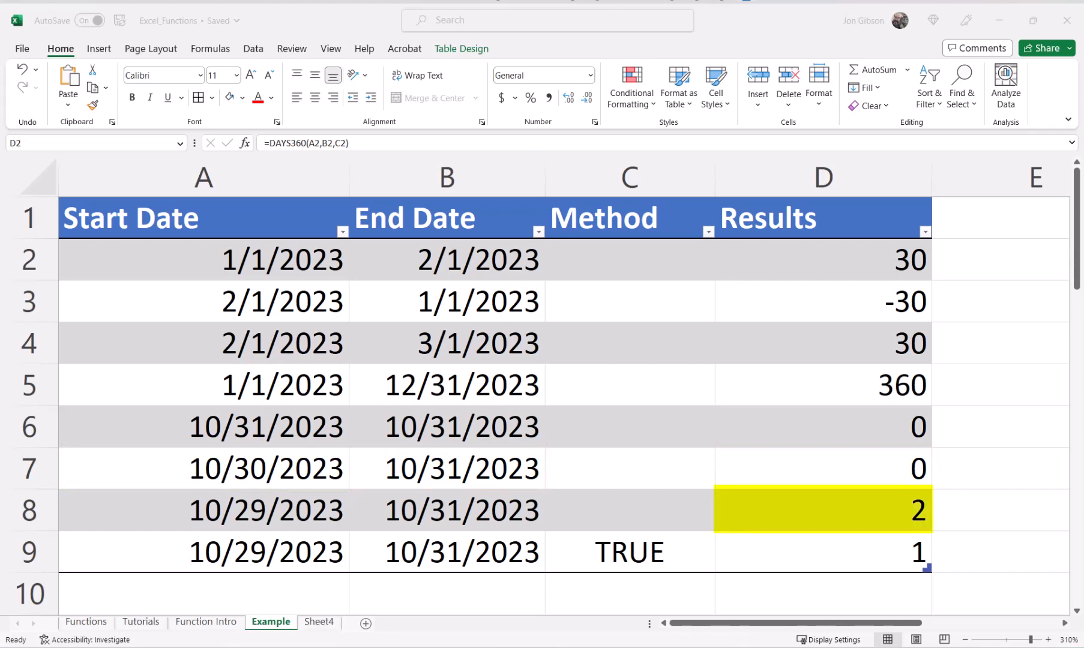
left_click(202, 510)
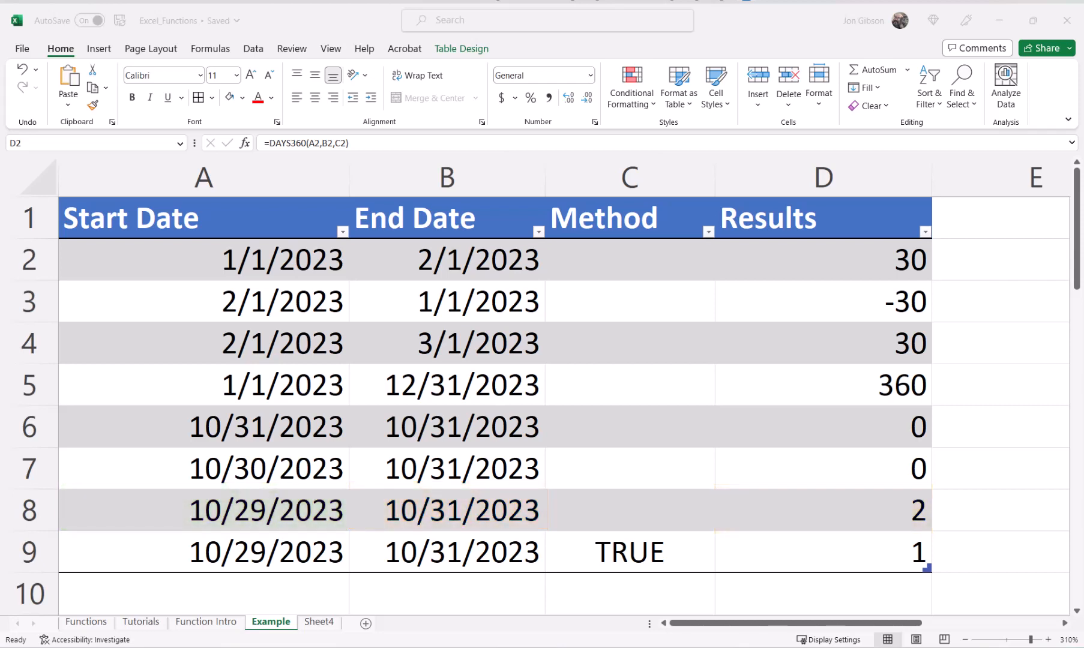
Bring the invoice table from row 13, with Aging Days and Aging Value columns, into view.
left_click(628, 551)
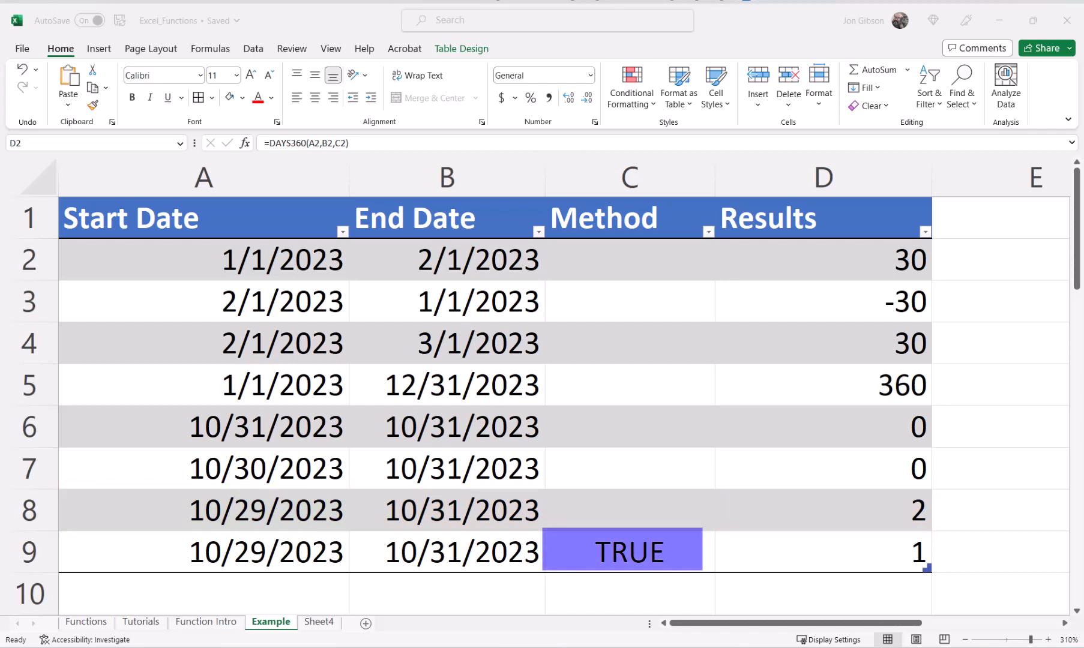
left_click(822, 551)
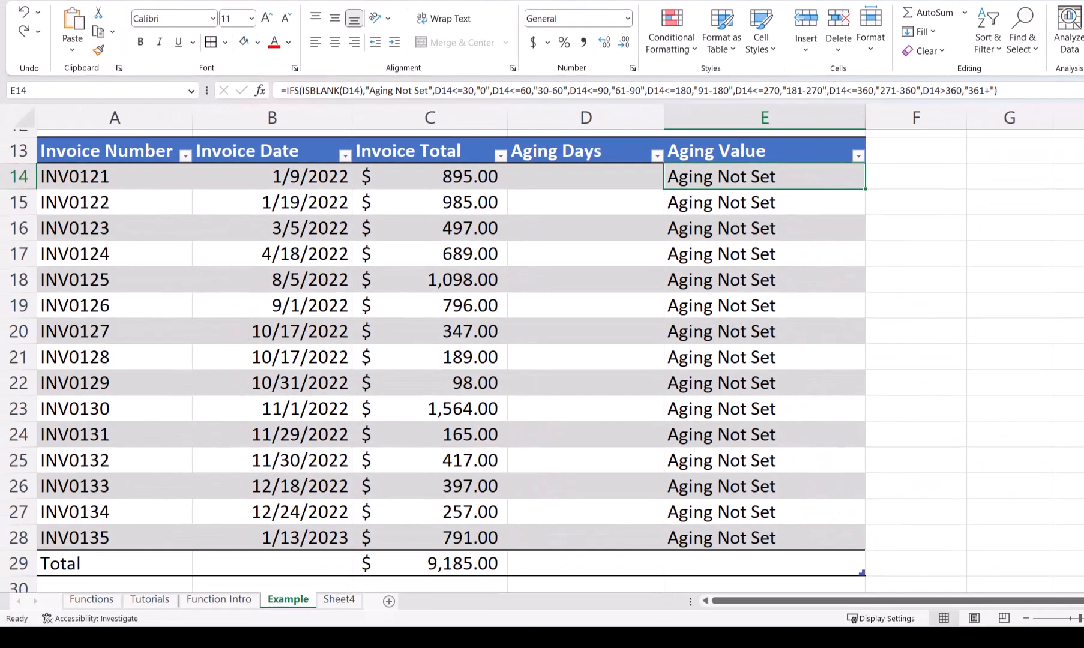
Type =DAYS360(B14,TODAY() into D14 without confirming it.
left_click(584, 177)
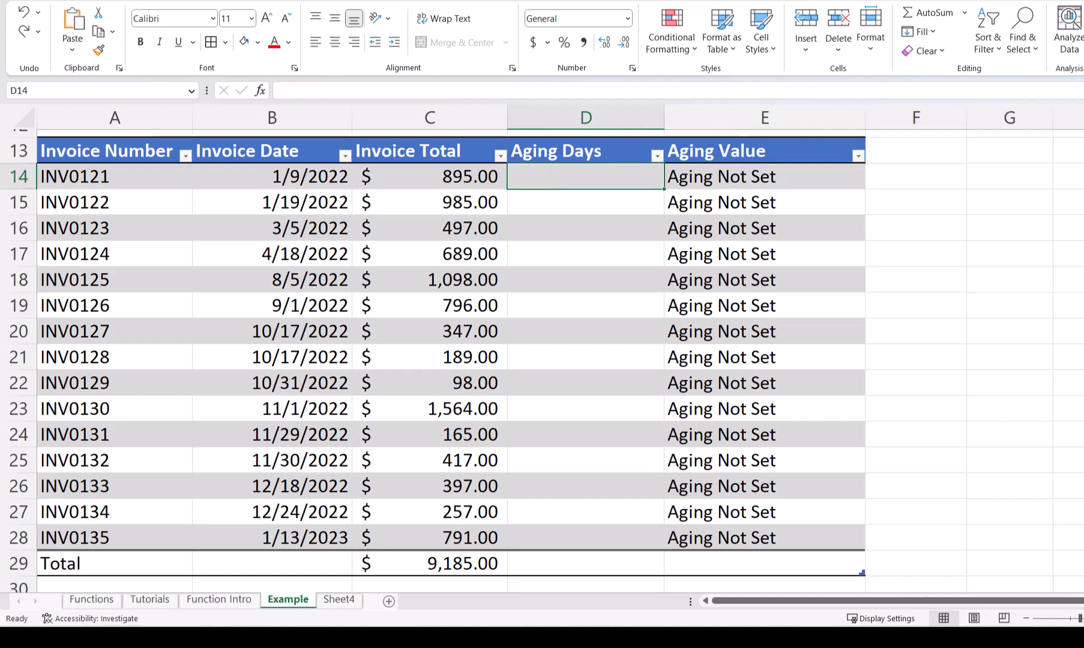
type("=DAYS360")
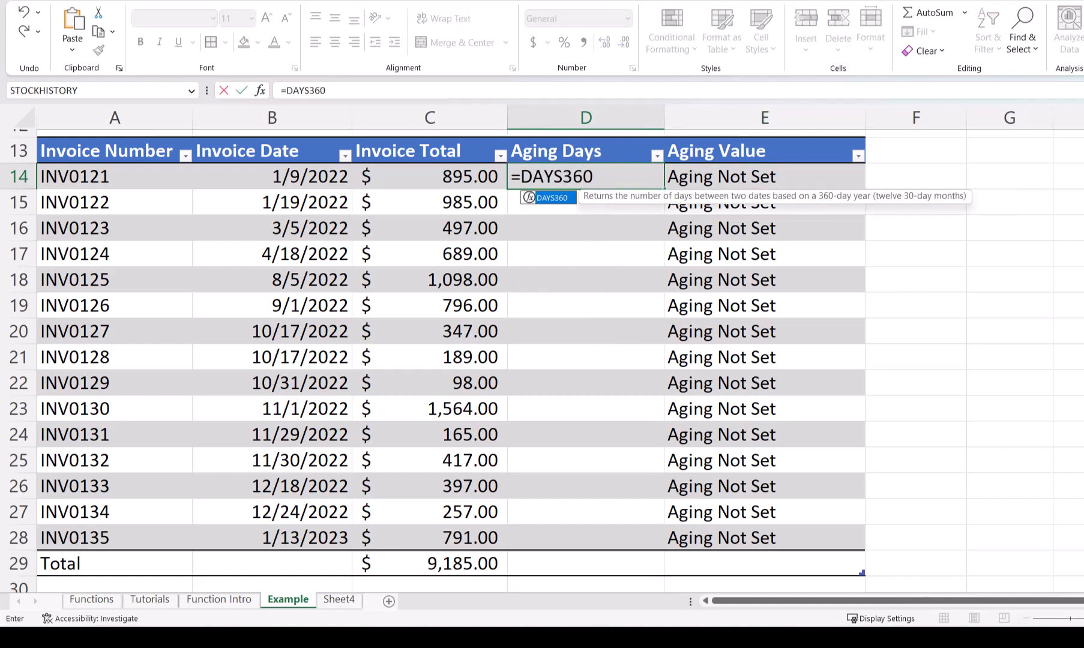
type("(B14")
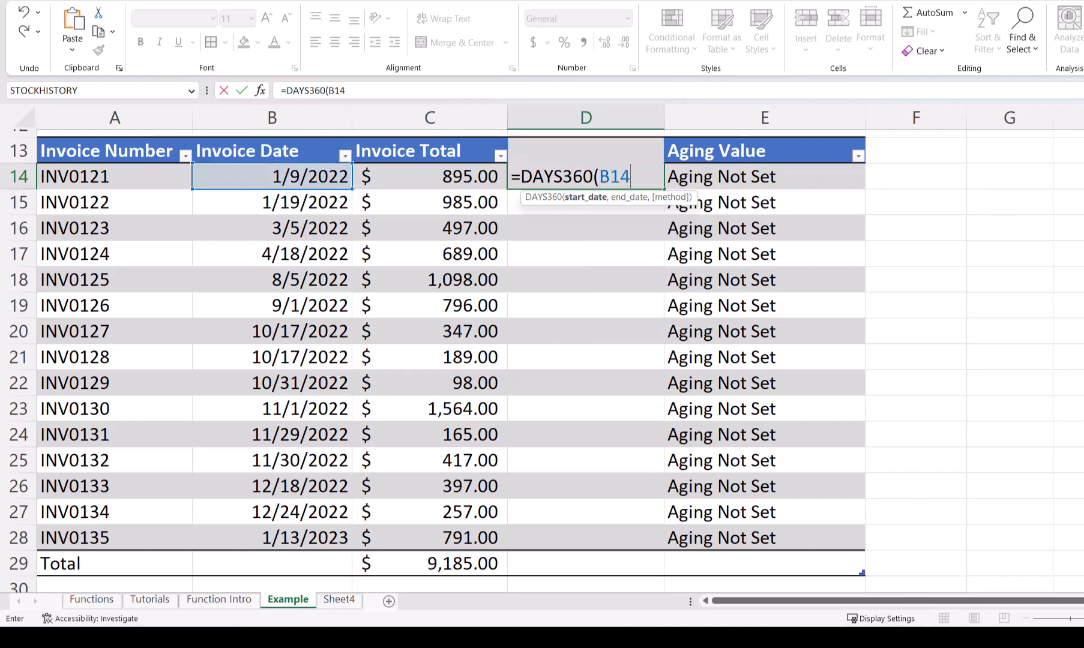
type(",TODAY")
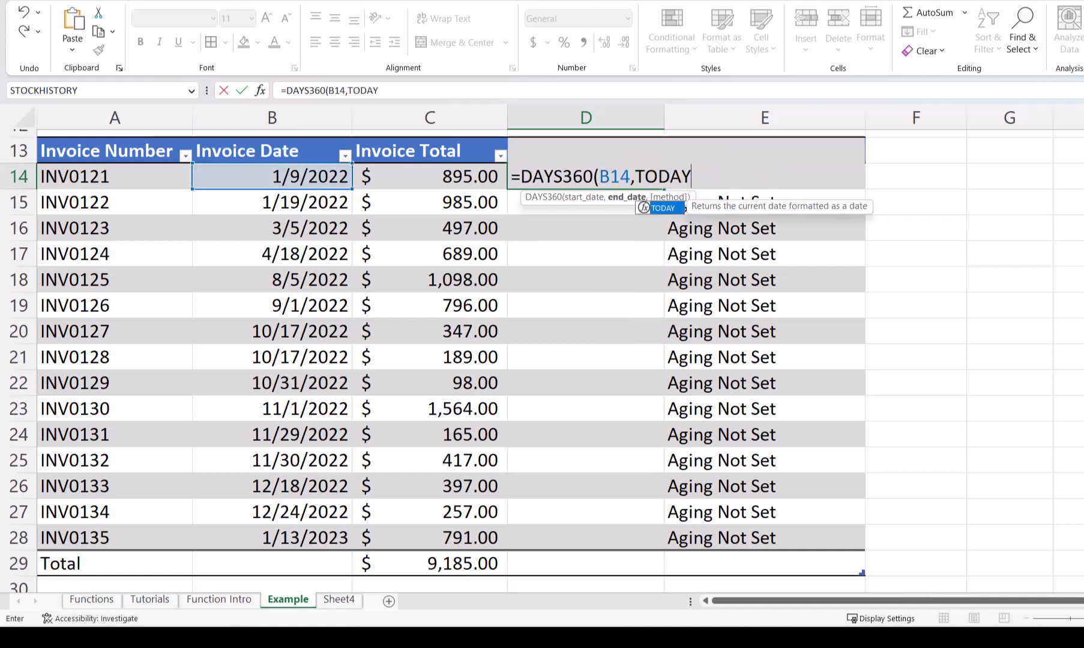
type("()")
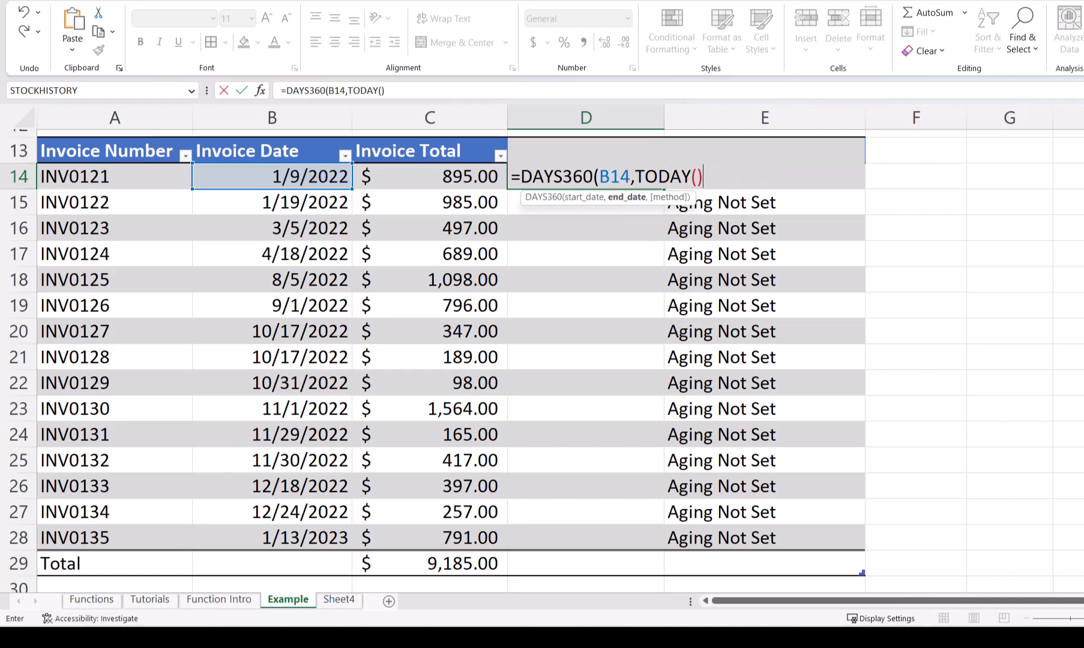